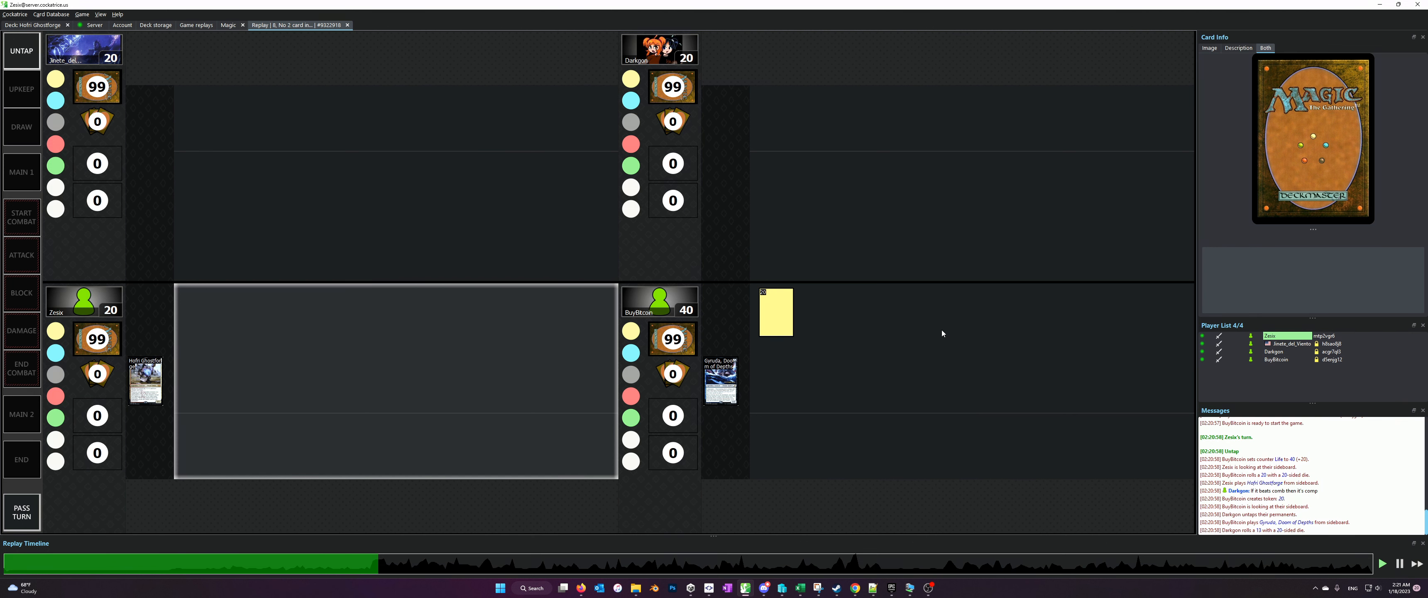
mouse_move(957, 347)
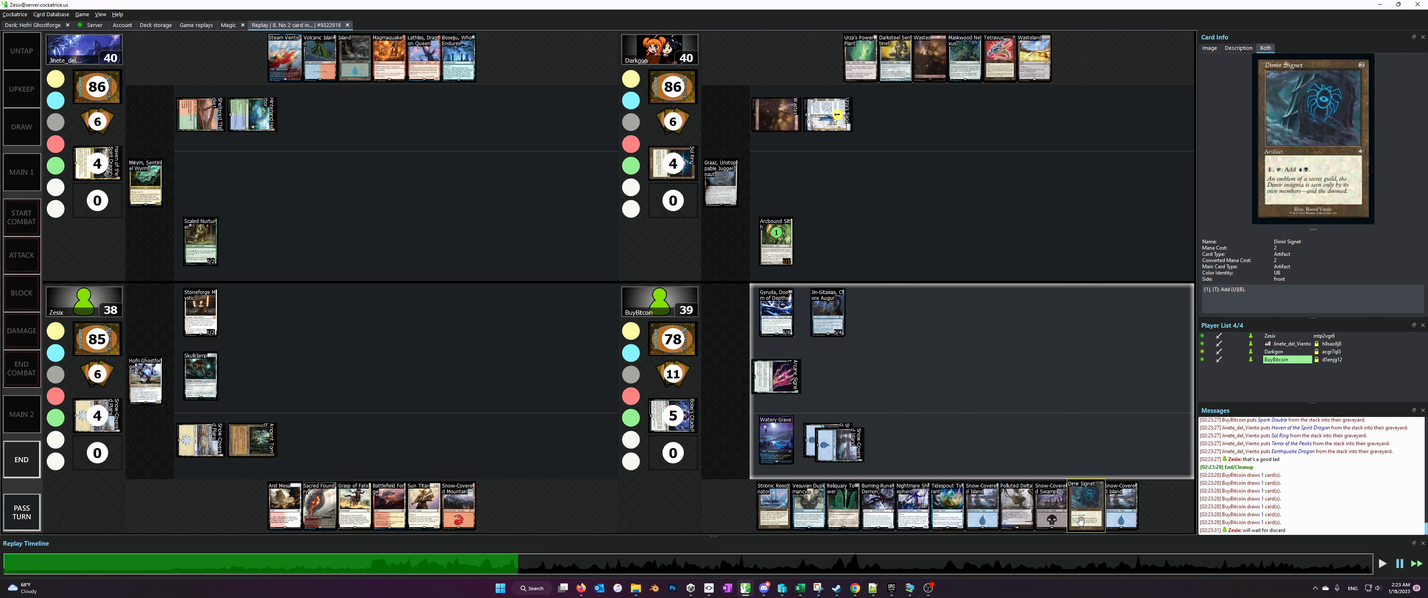
mouse_move(354, 506)
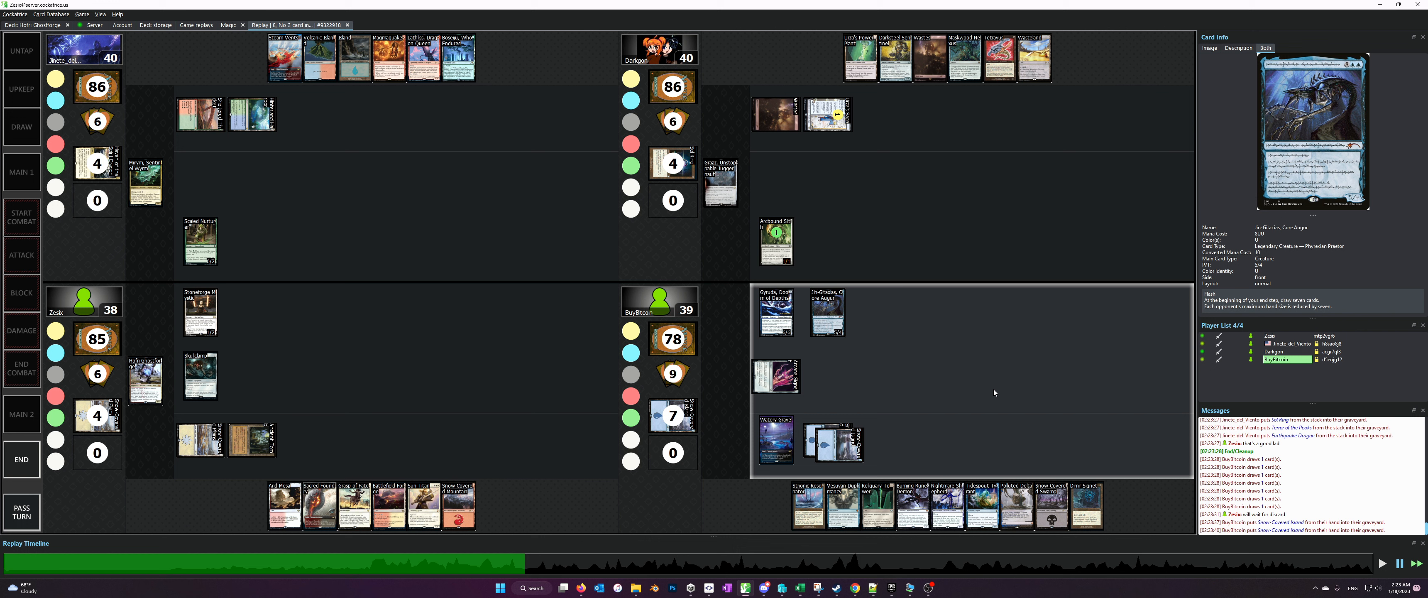
Let the replay run through the bottom-right player's discard to eight and into the next untap.
click(825, 312)
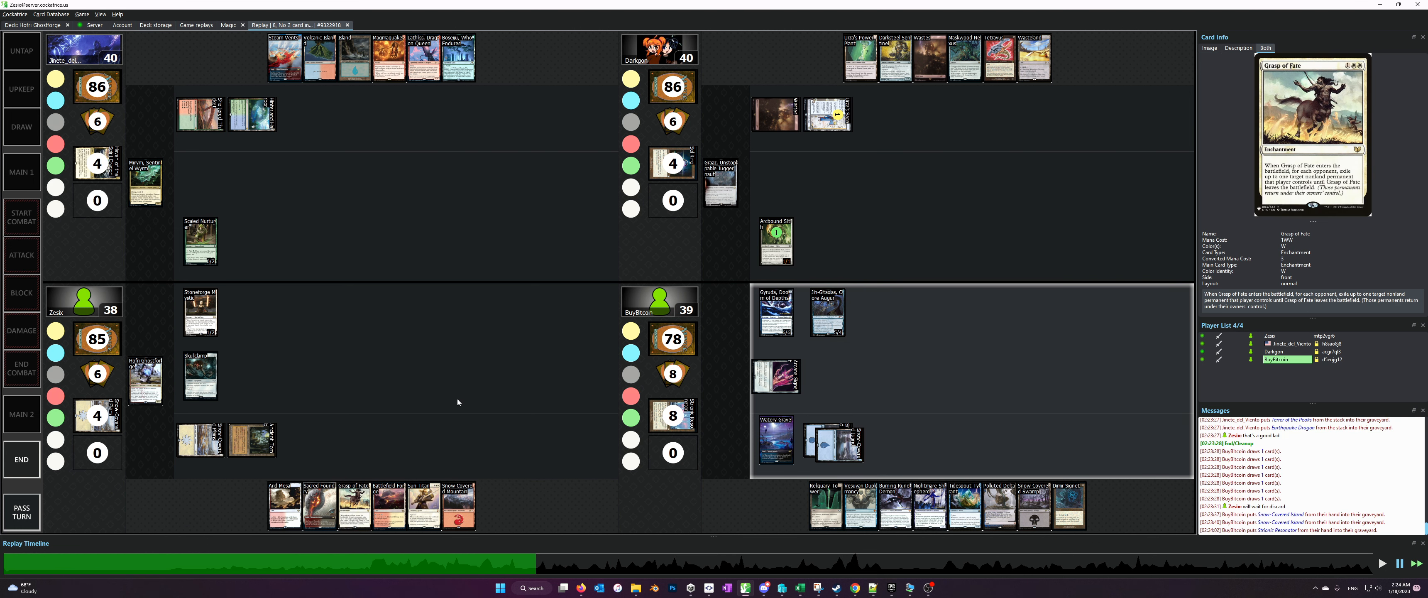
mouse_move(543, 365)
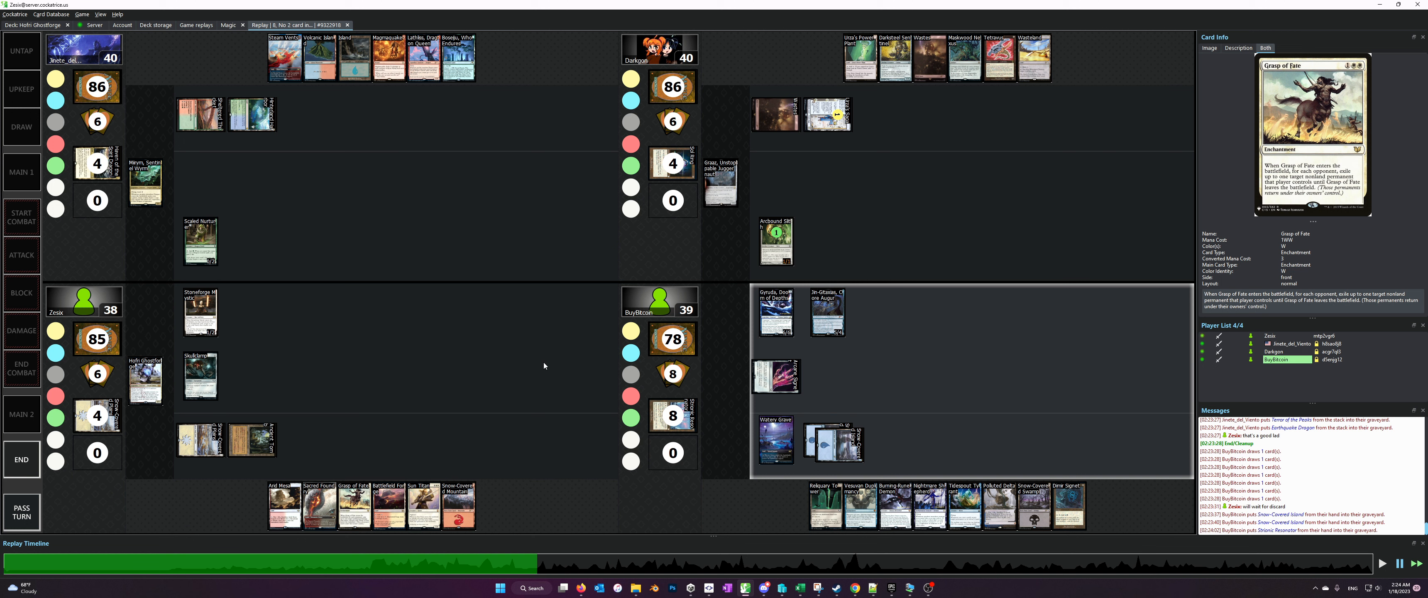
mouse_move(422, 328)
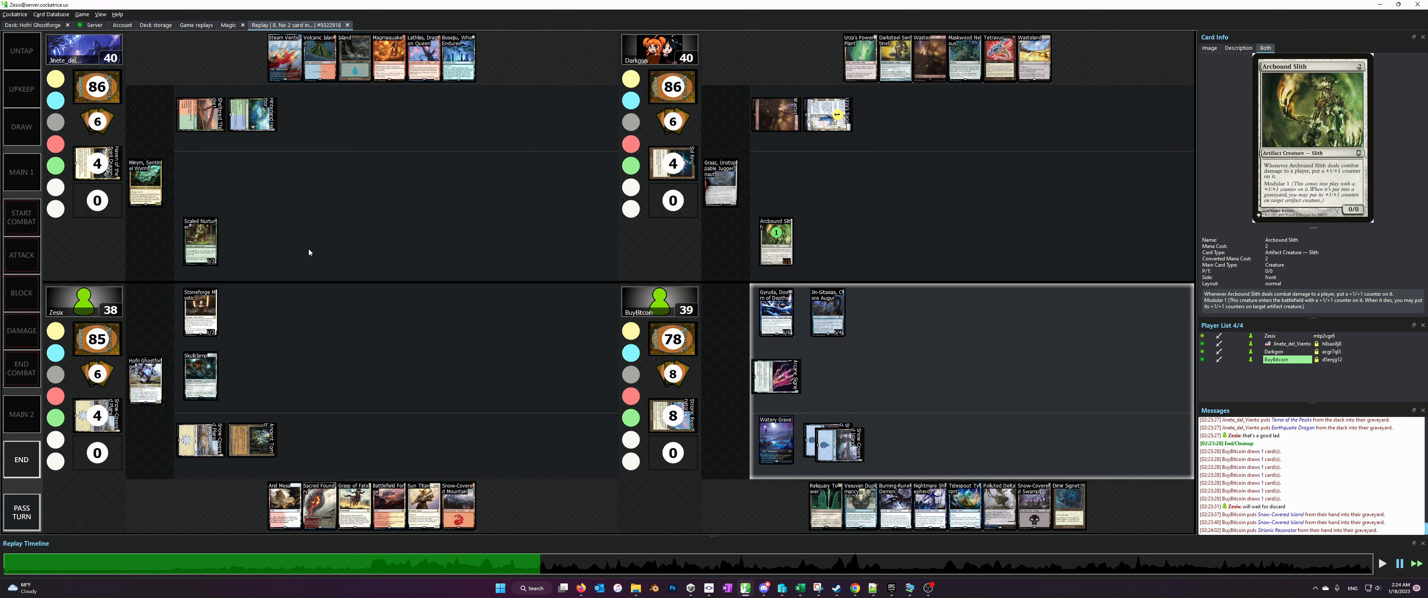
mouse_move(355, 505)
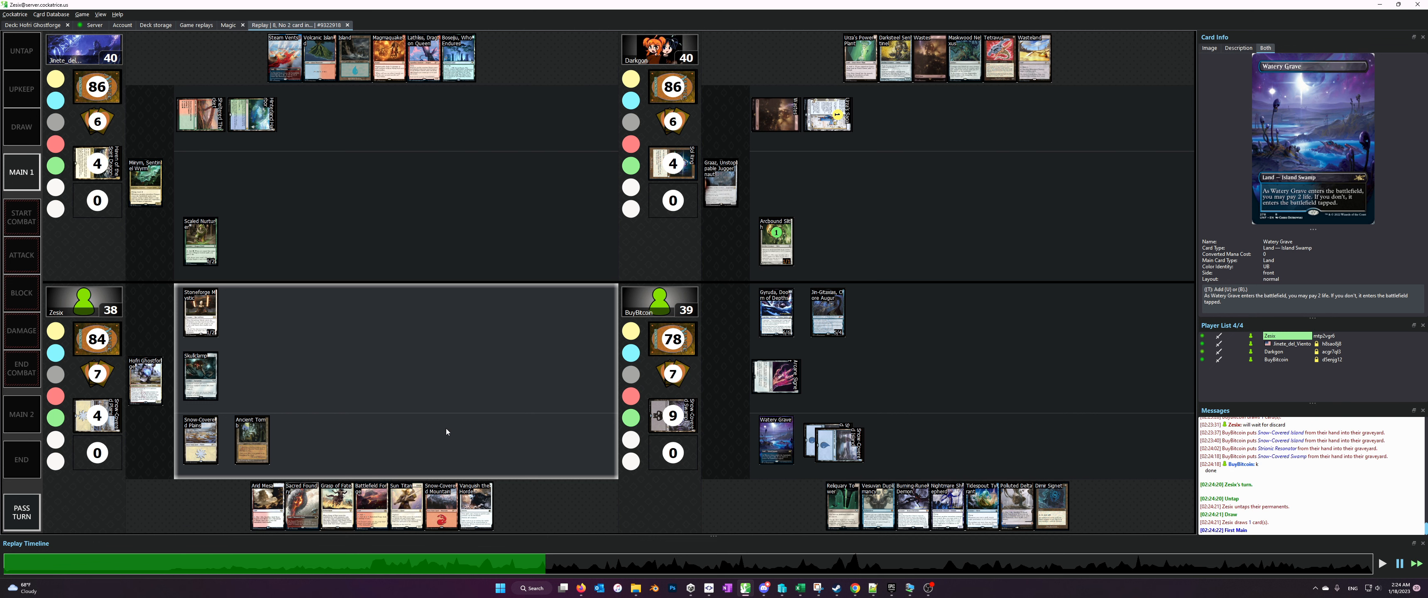
mouse_move(486, 476)
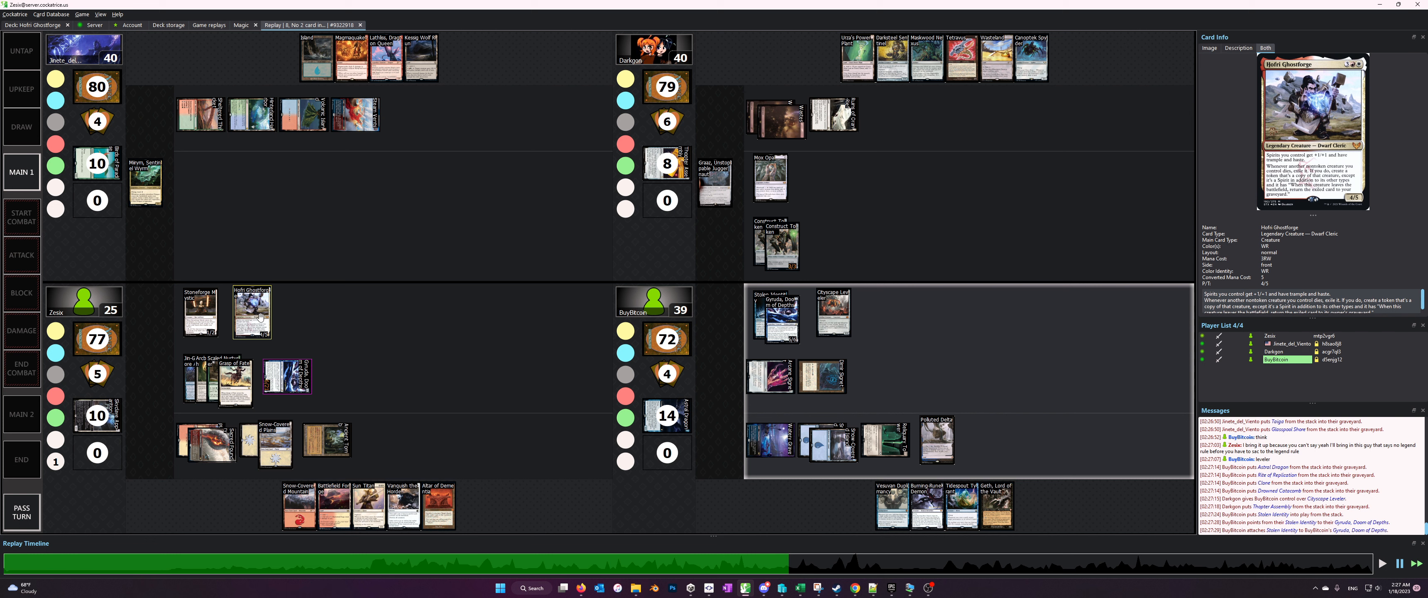
Resume playback so Gyruda's attack resolves and the mill events fill the log.
click(20, 217)
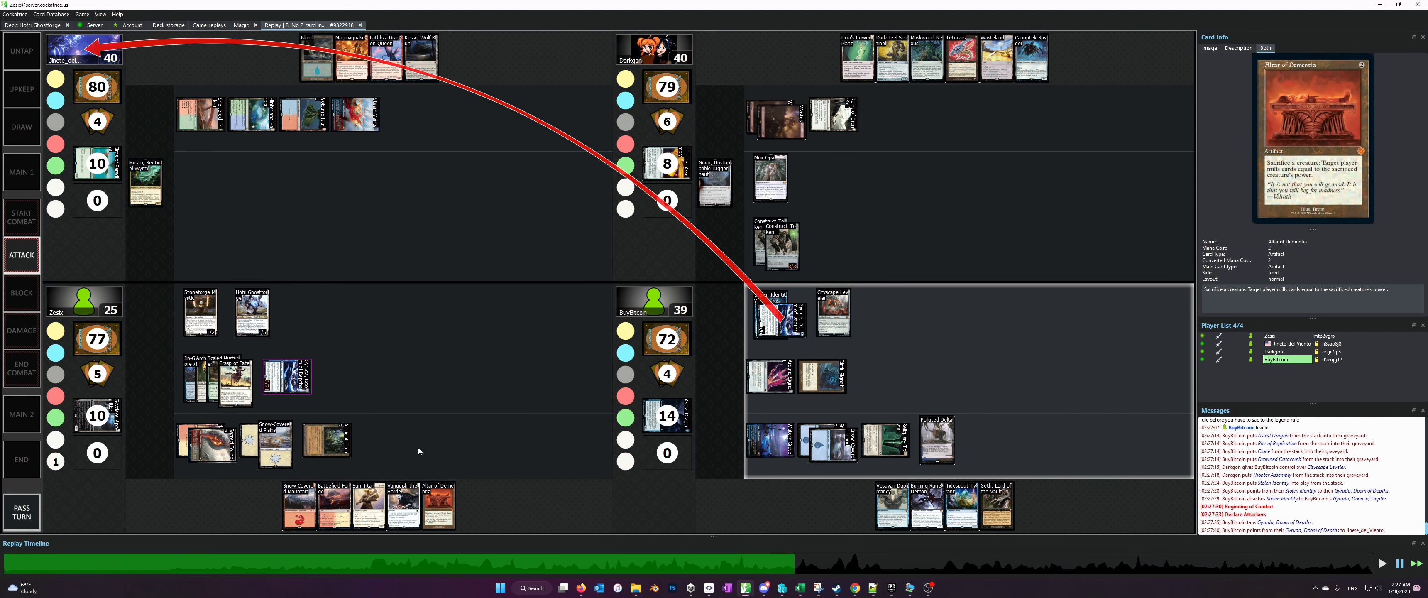
mouse_move(360, 344)
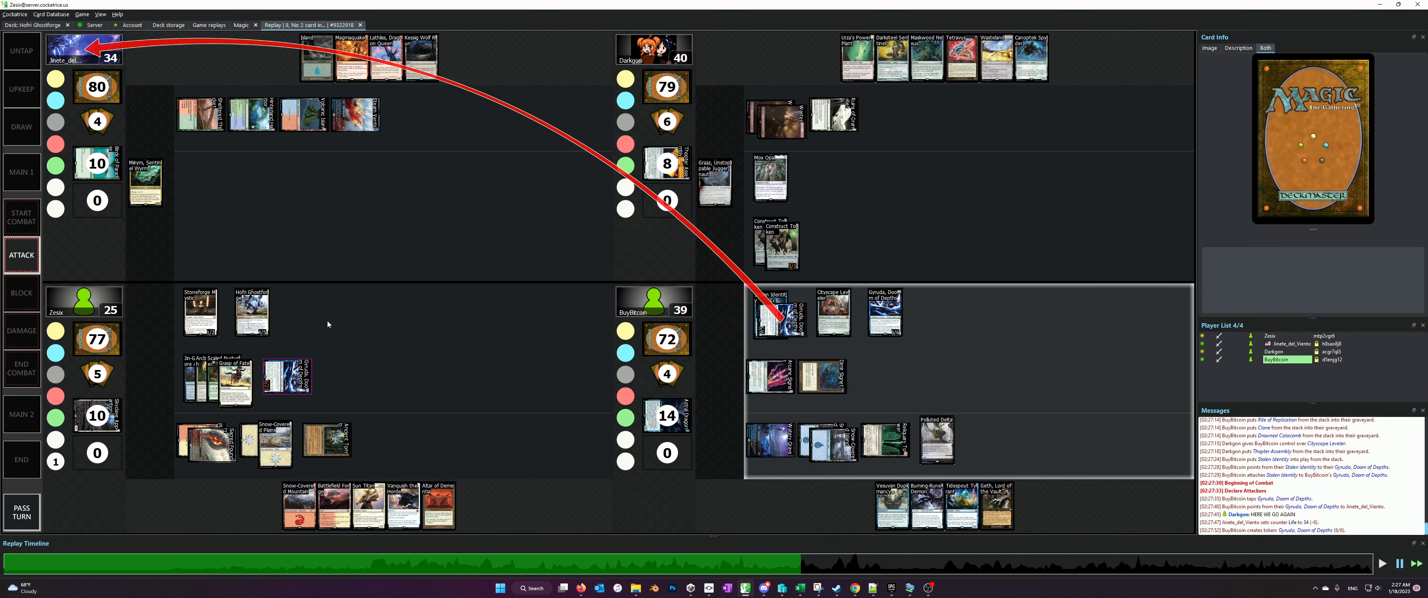
mouse_move(458, 320)
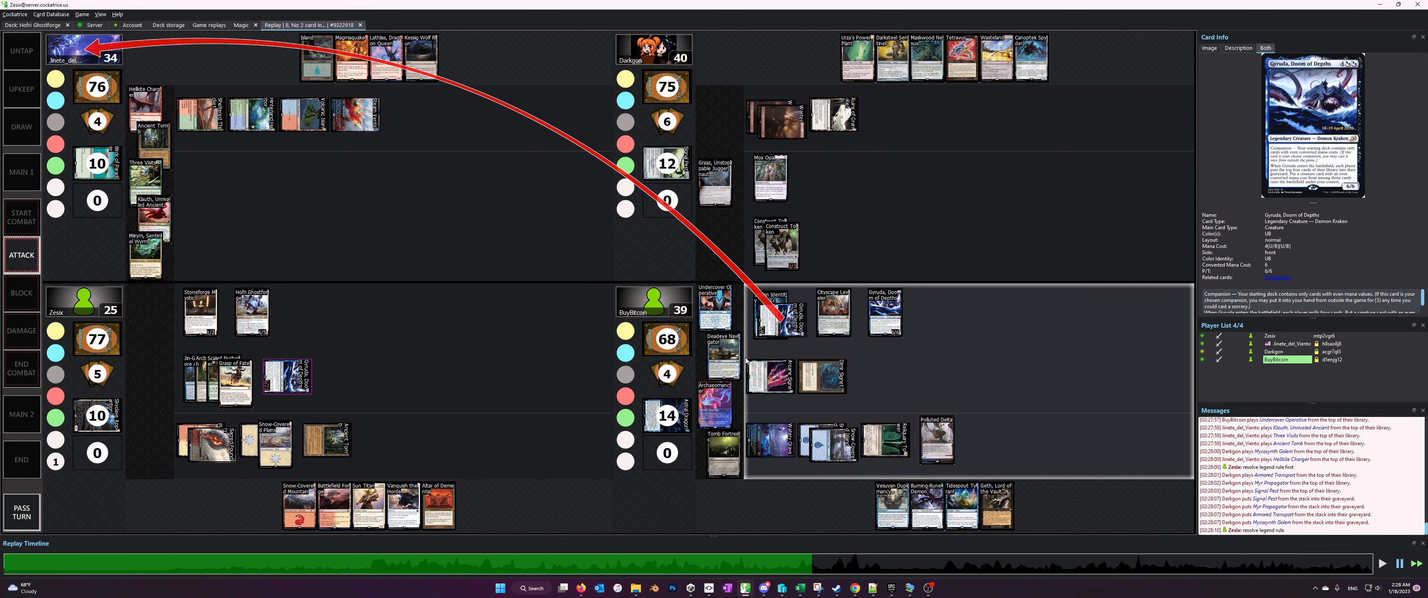
mouse_move(152, 141)
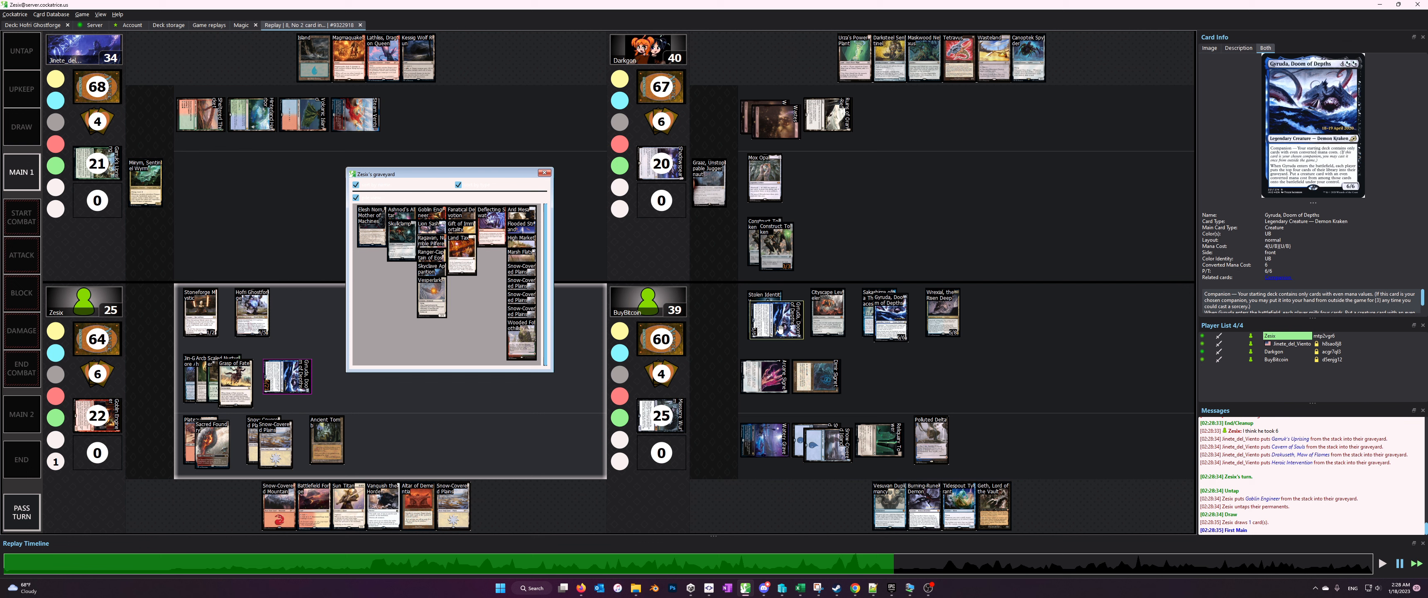
mouse_move(769, 314)
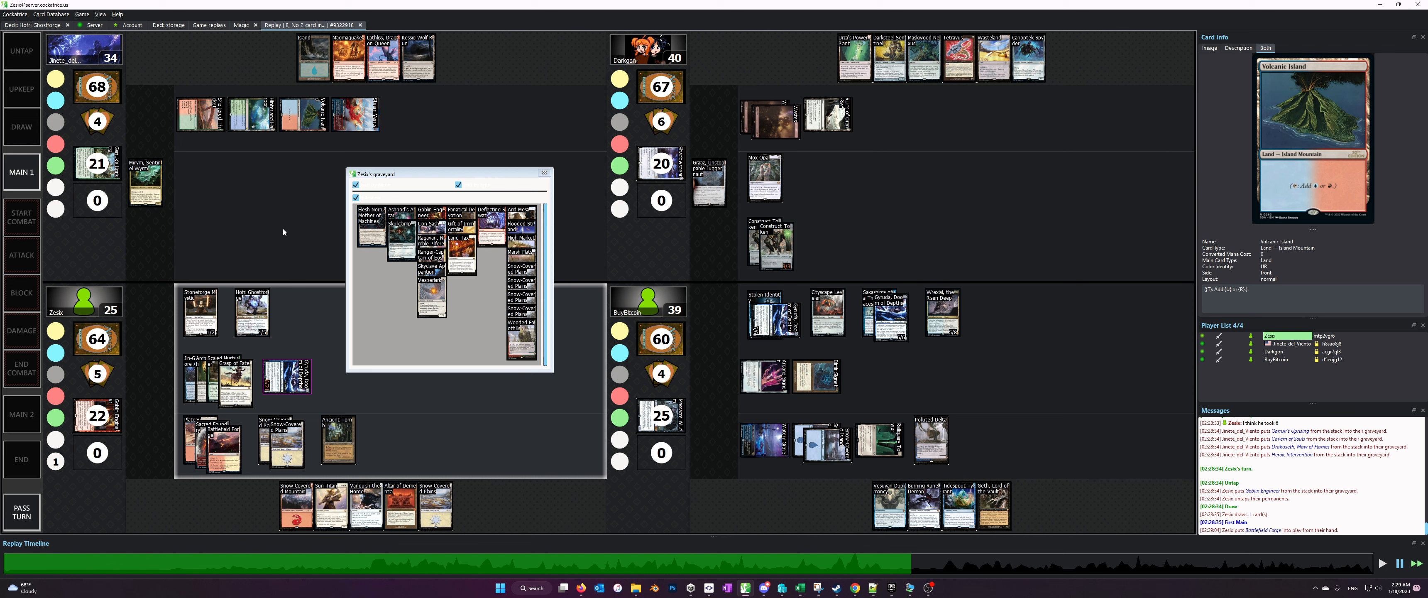
mouse_move(337, 387)
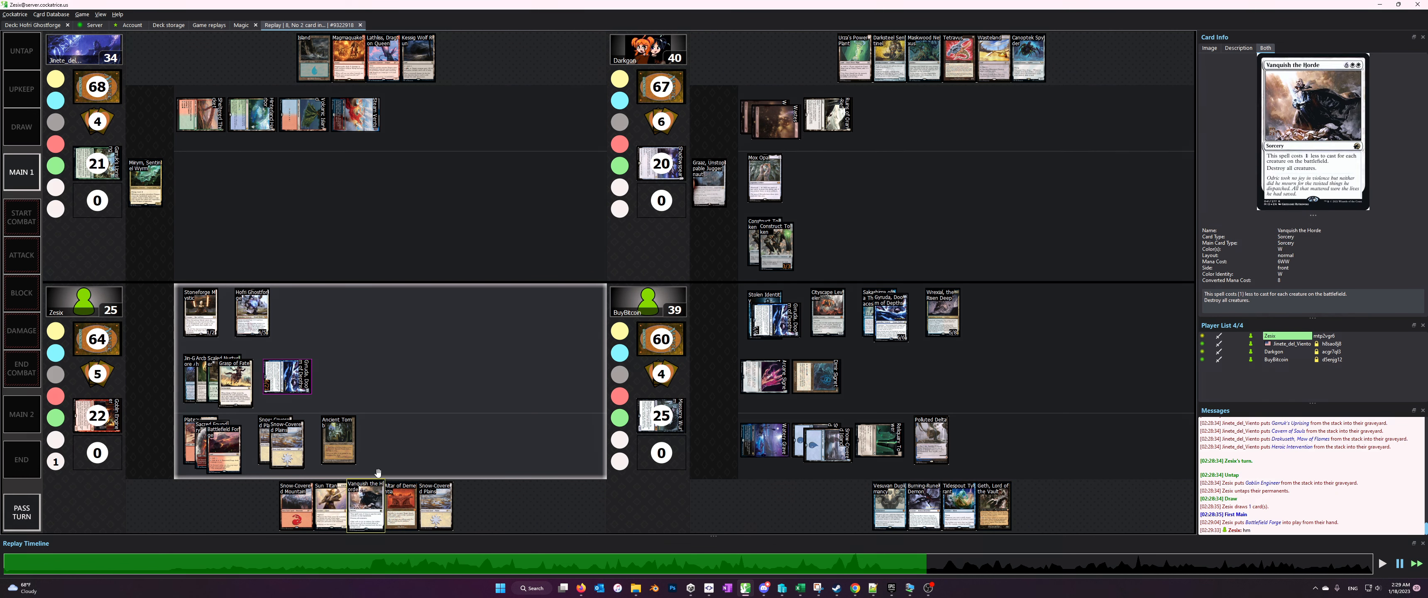
mouse_move(386, 506)
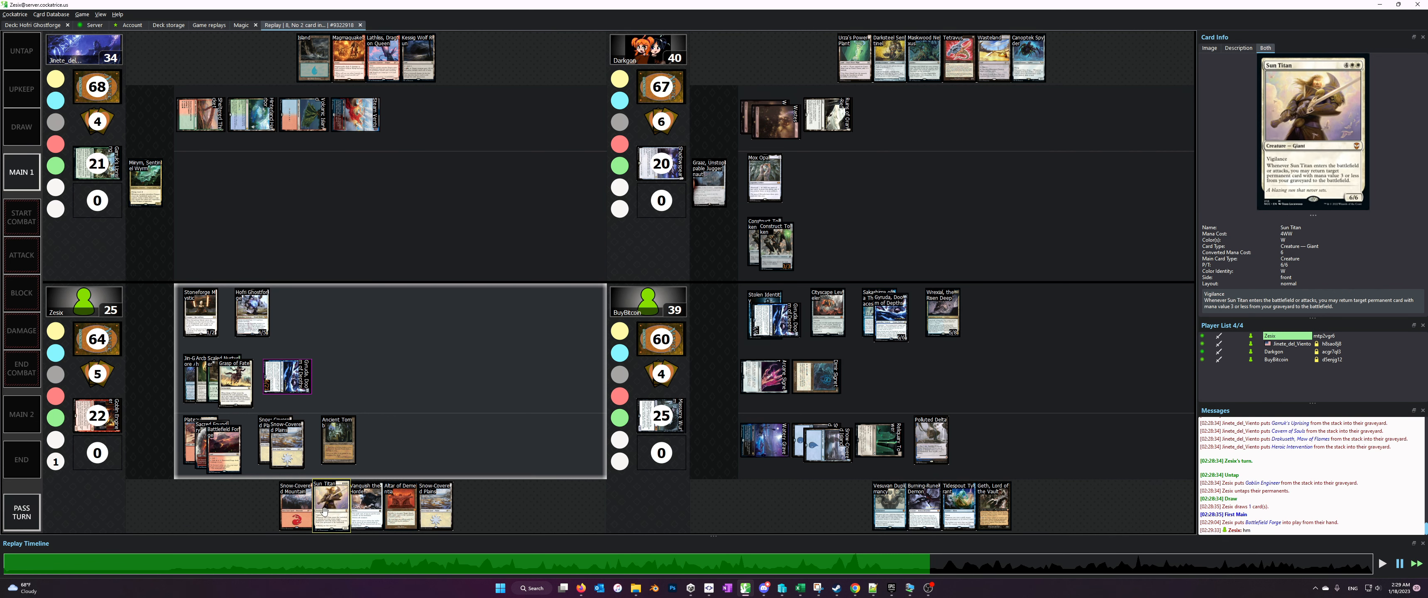
mouse_move(337, 442)
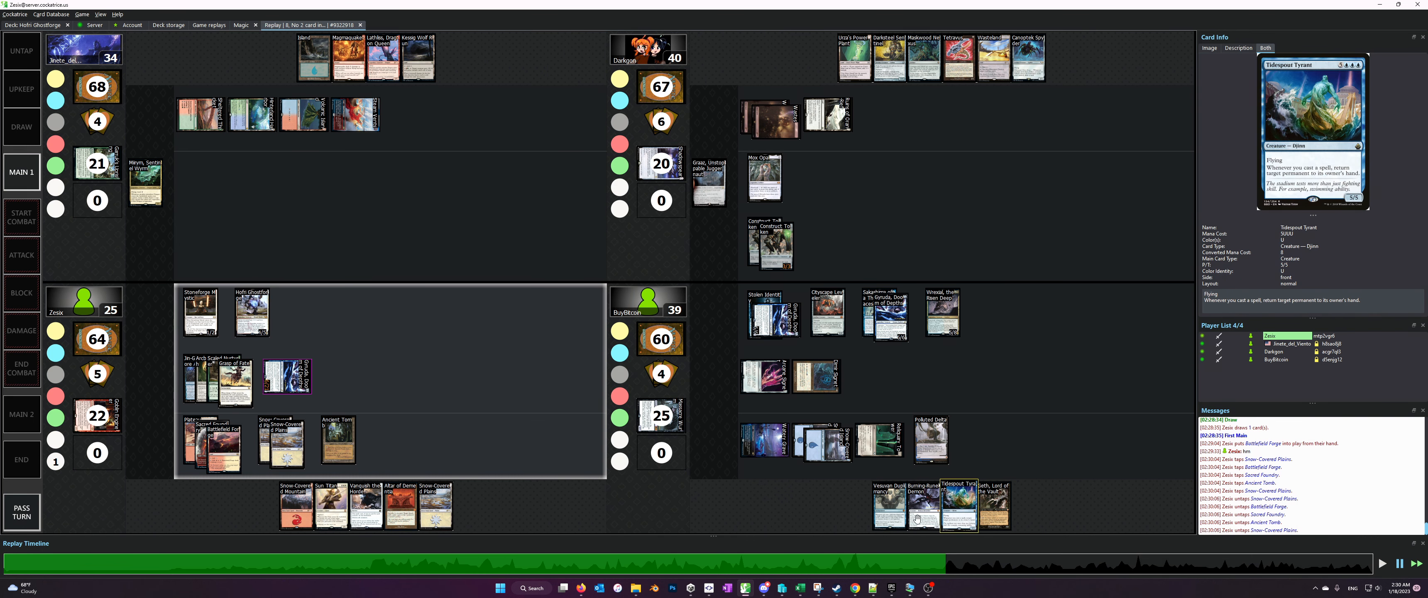
mouse_move(364, 505)
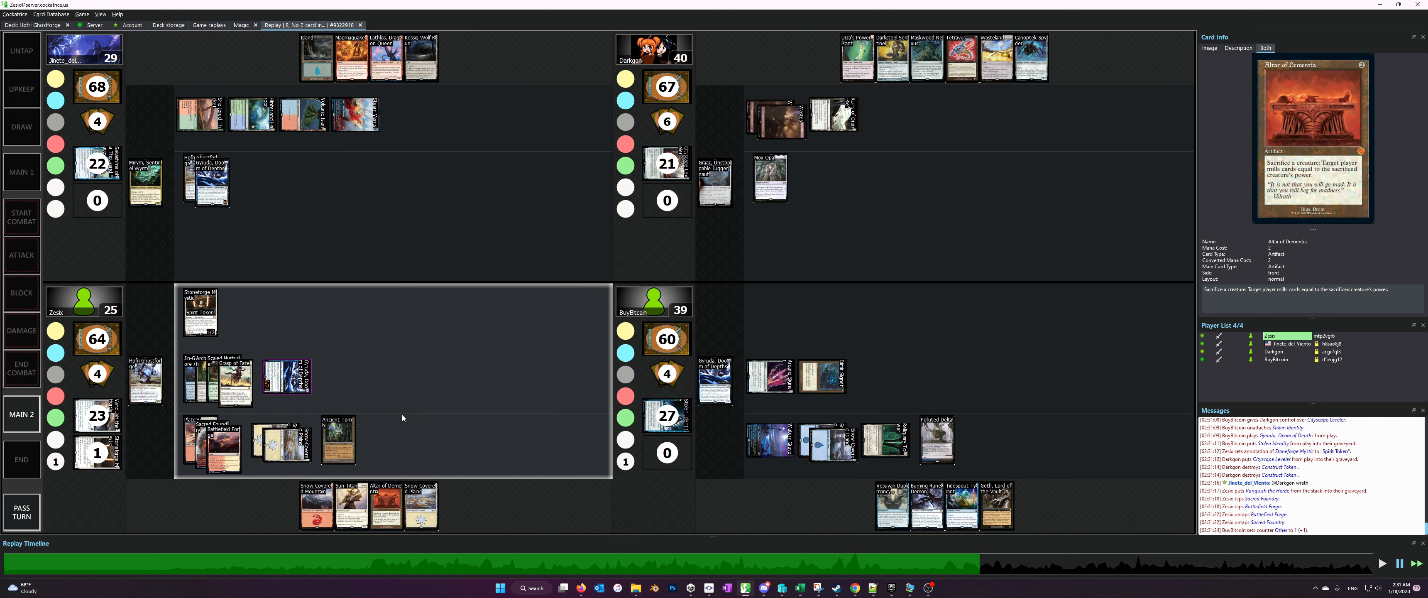
mouse_move(395, 428)
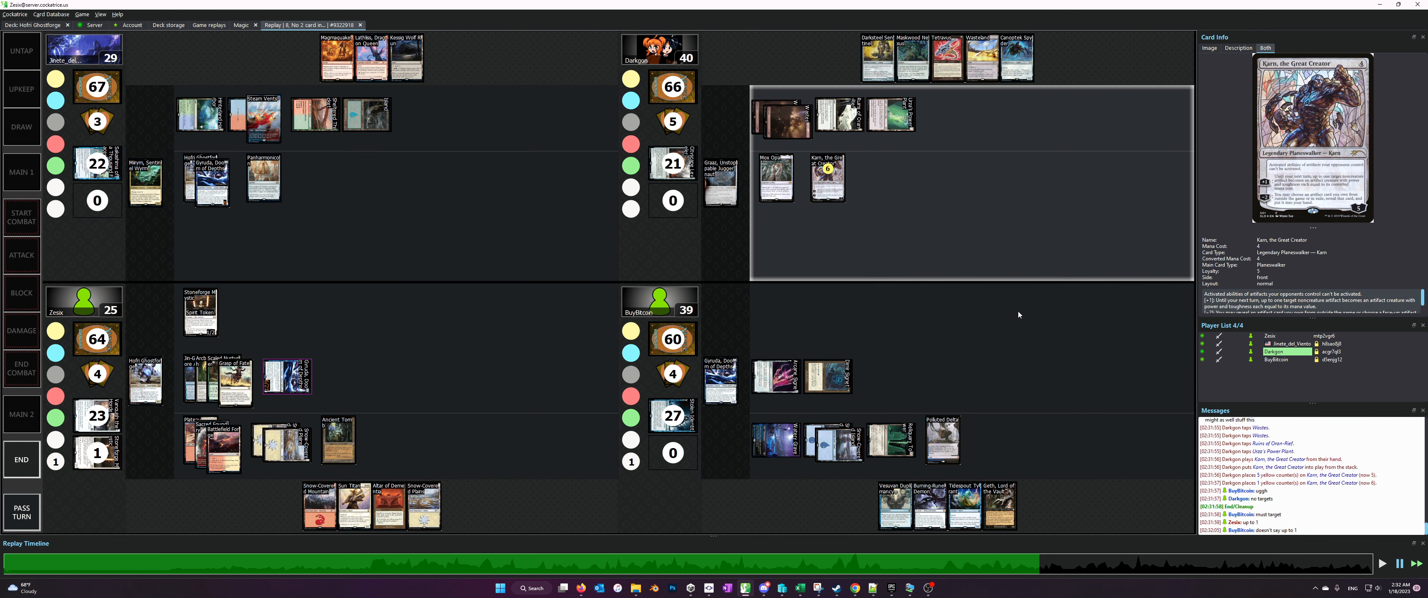
mouse_move(386, 496)
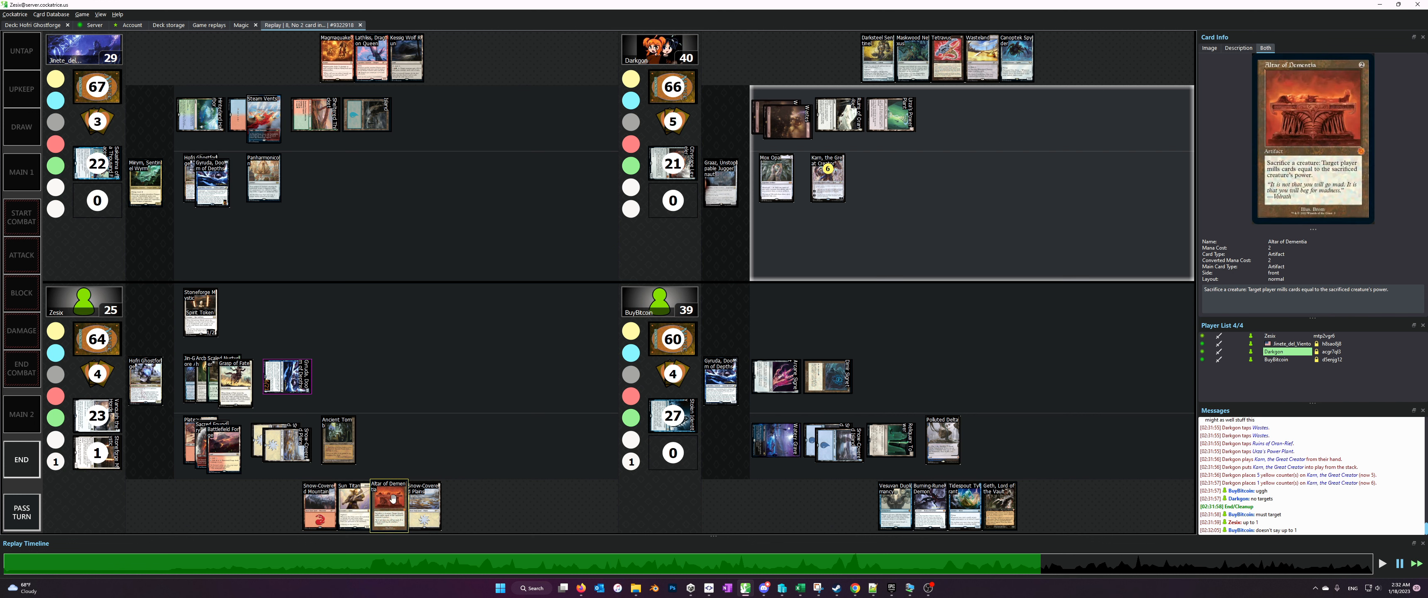
mouse_move(350, 504)
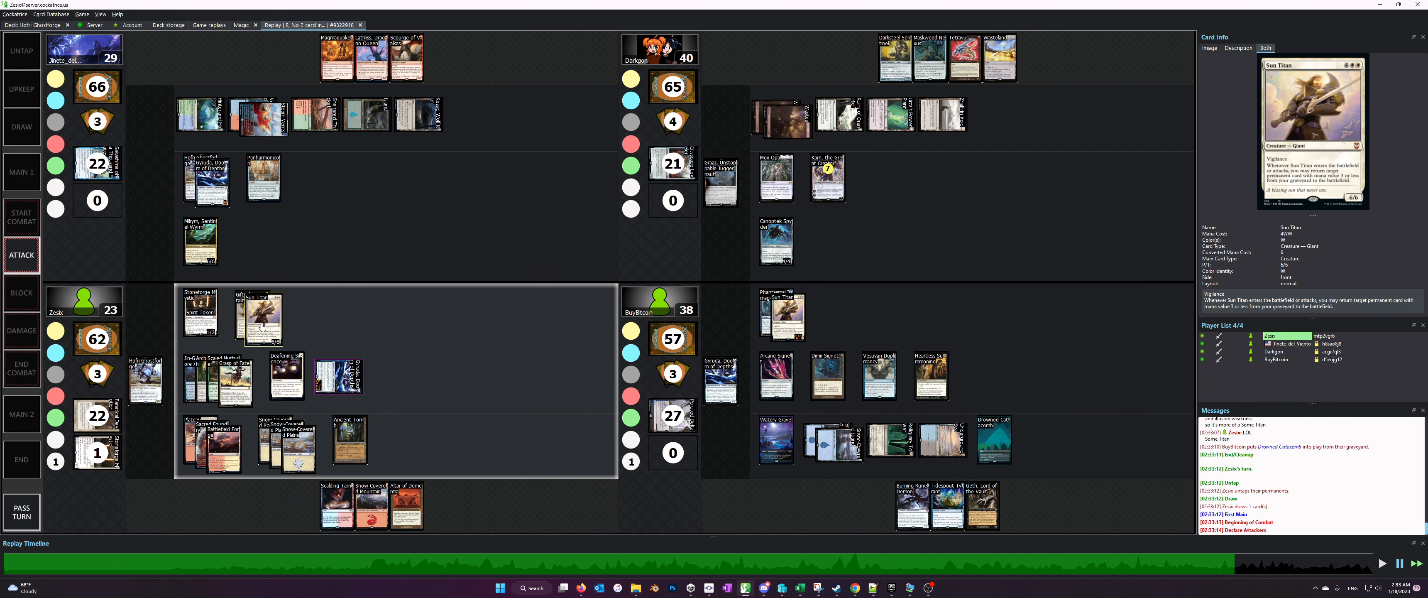
mouse_move(264, 321)
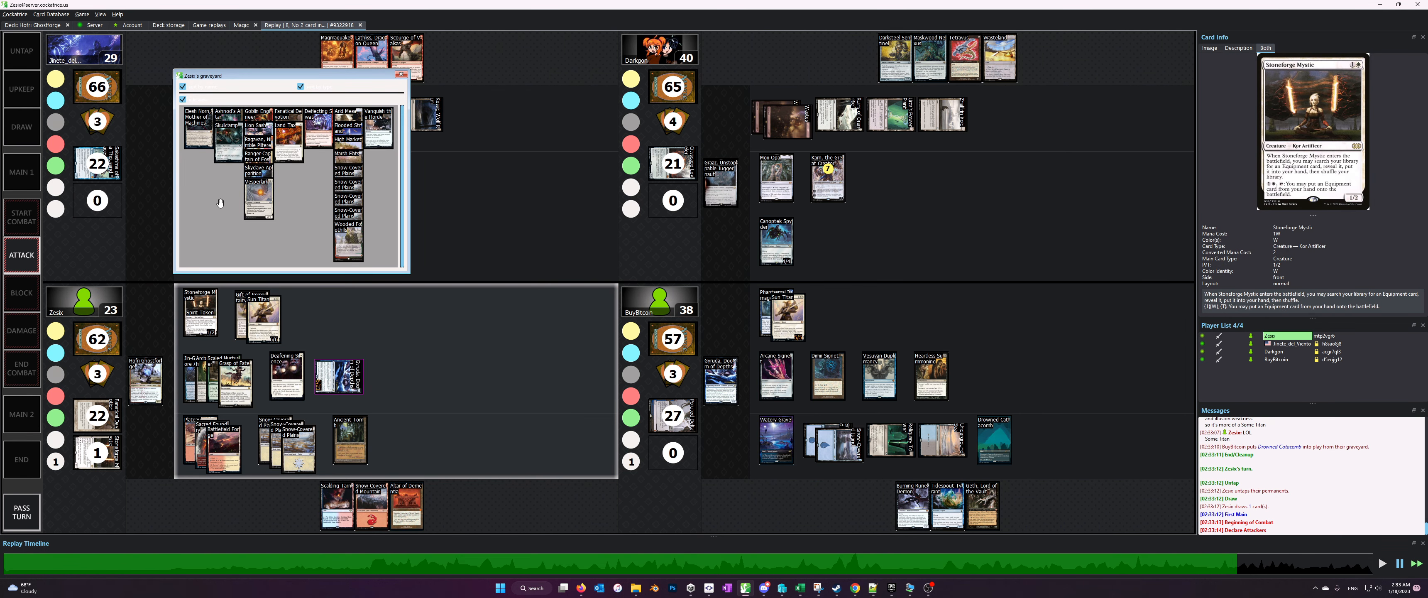
mouse_move(258, 183)
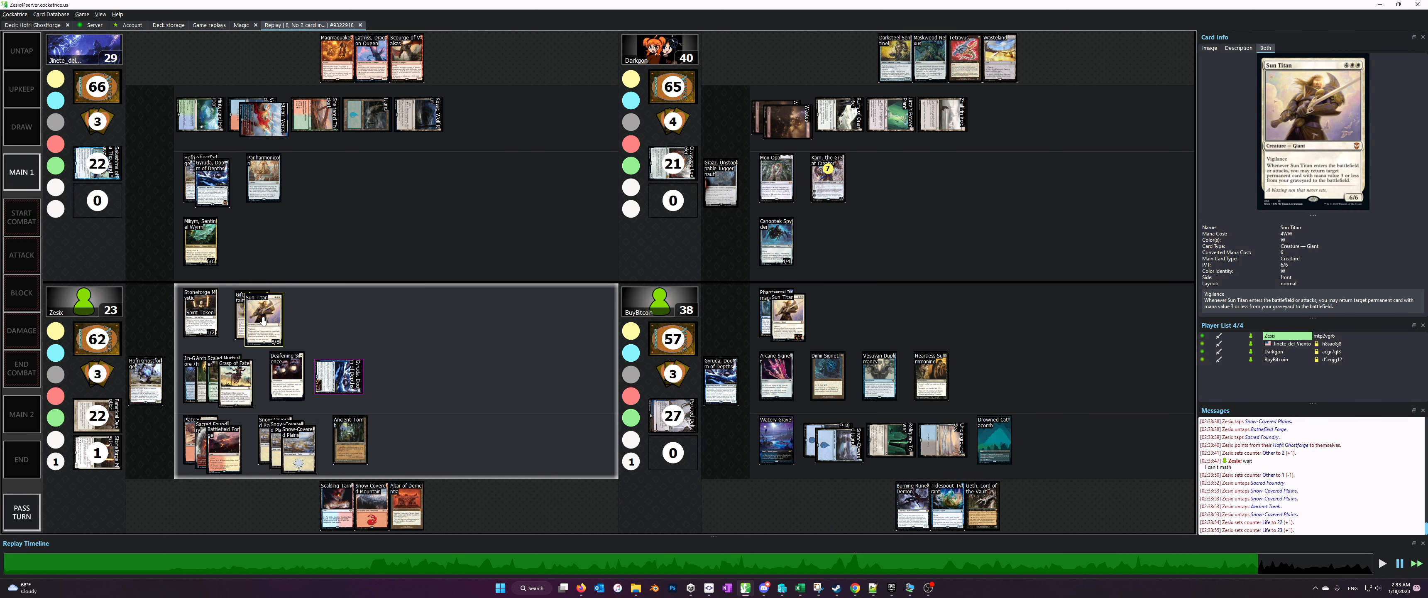
Resume playback until Altar of Dementia is cast and the phase reaches Main 2.
click(21, 254)
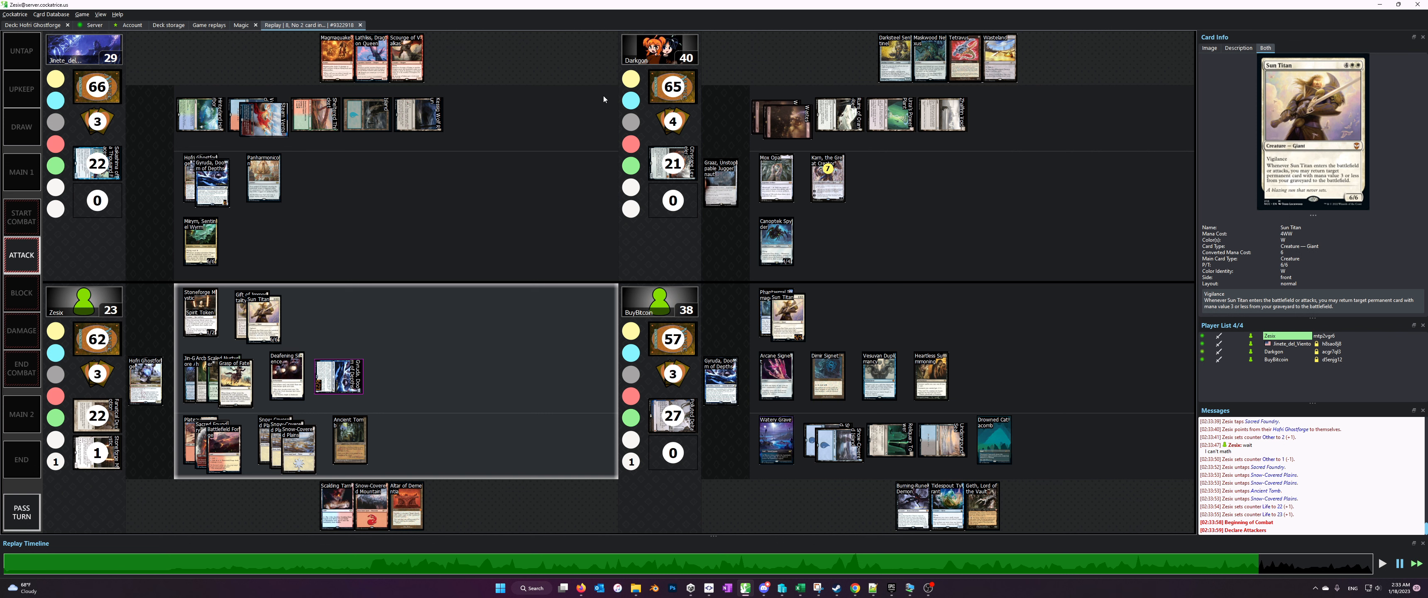
mouse_move(402, 319)
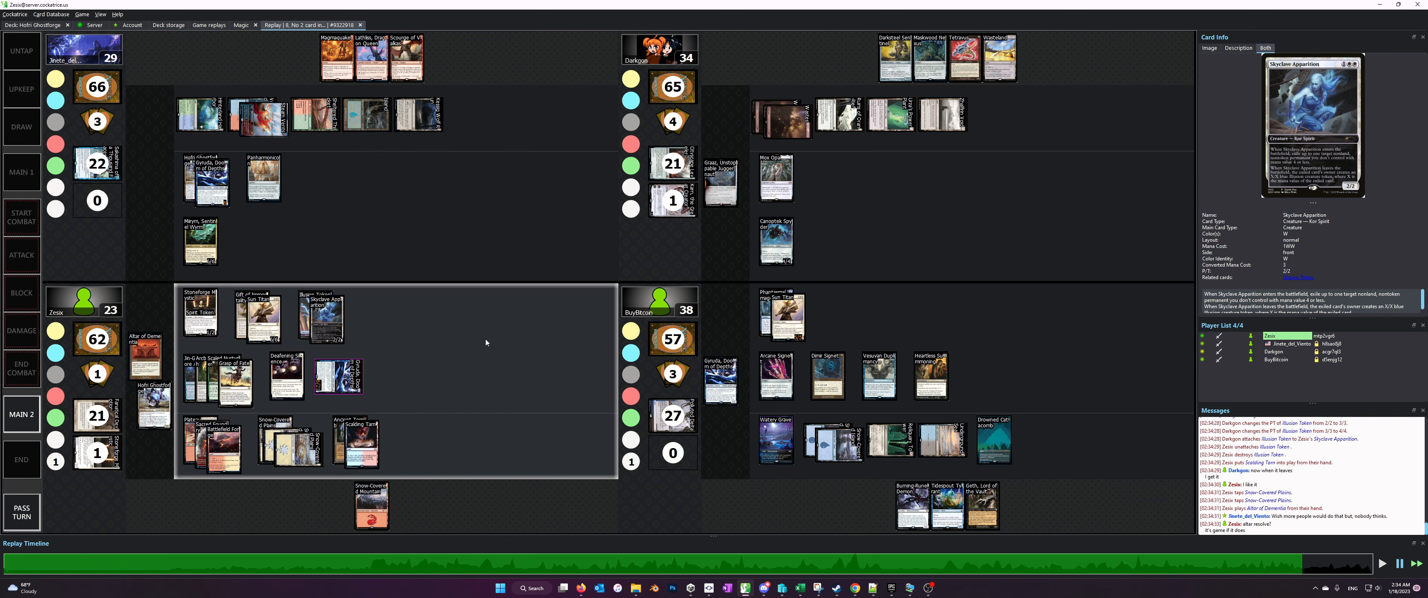
mouse_move(981, 503)
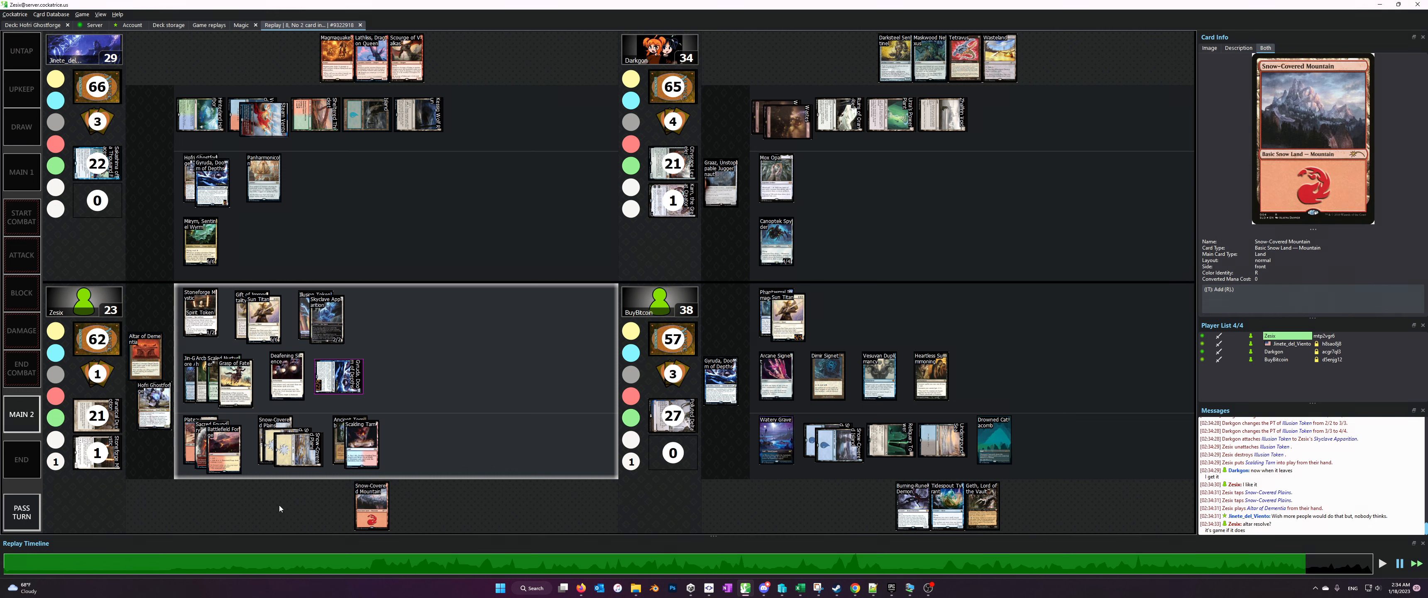
click(341, 378)
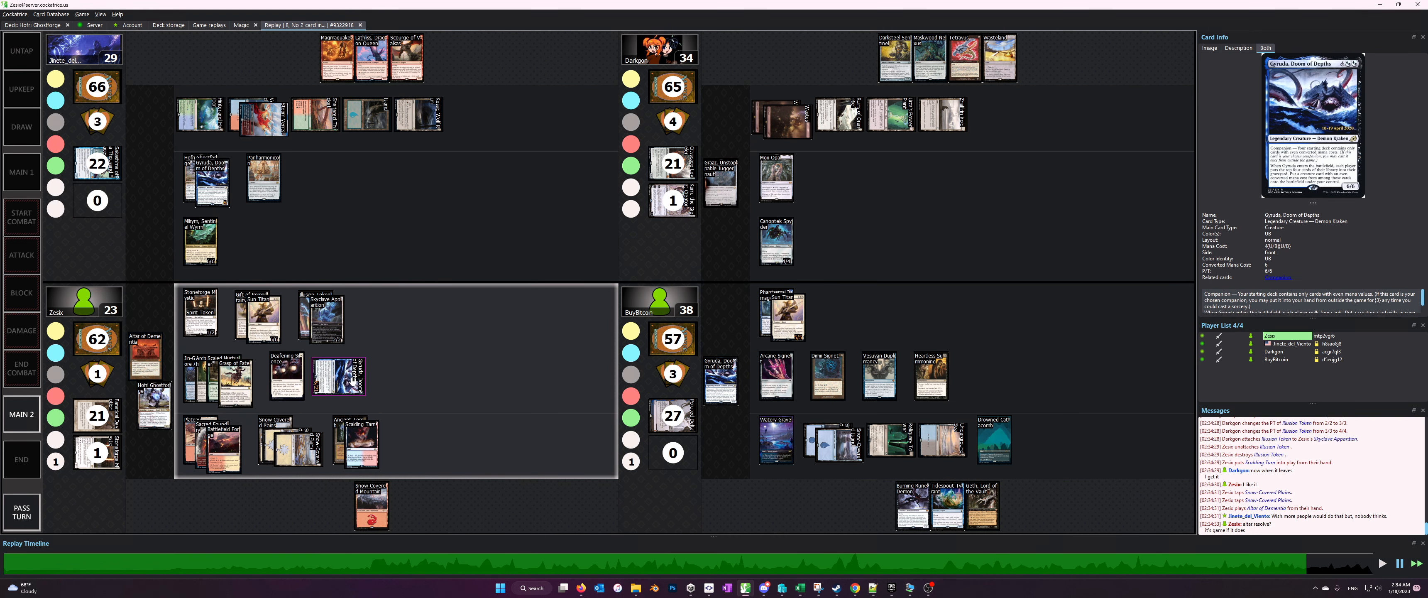